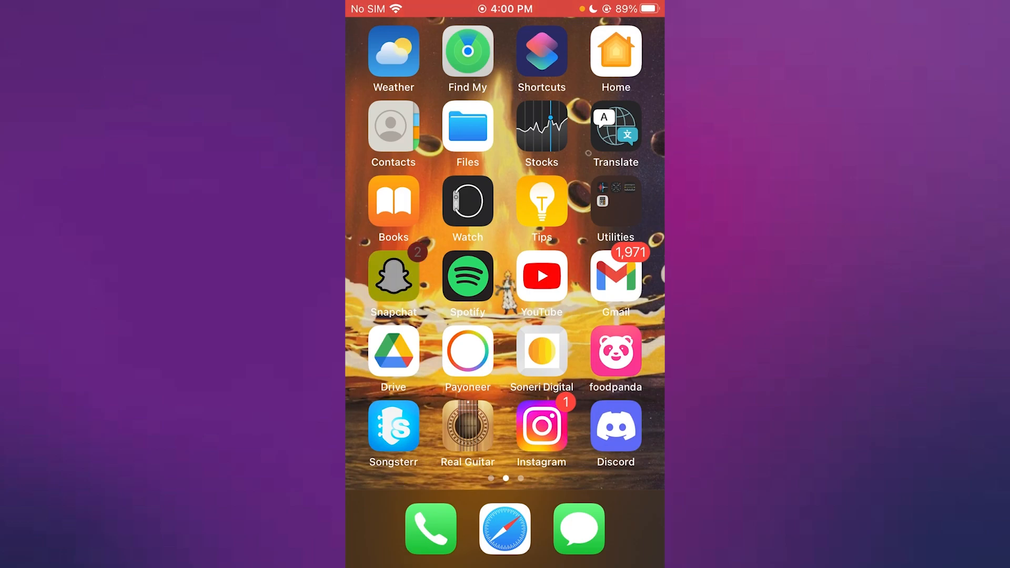
- Launch Snapchat and open your own Bitmoji profile page
{"action": "left_click", "coordinate": [393, 276]}
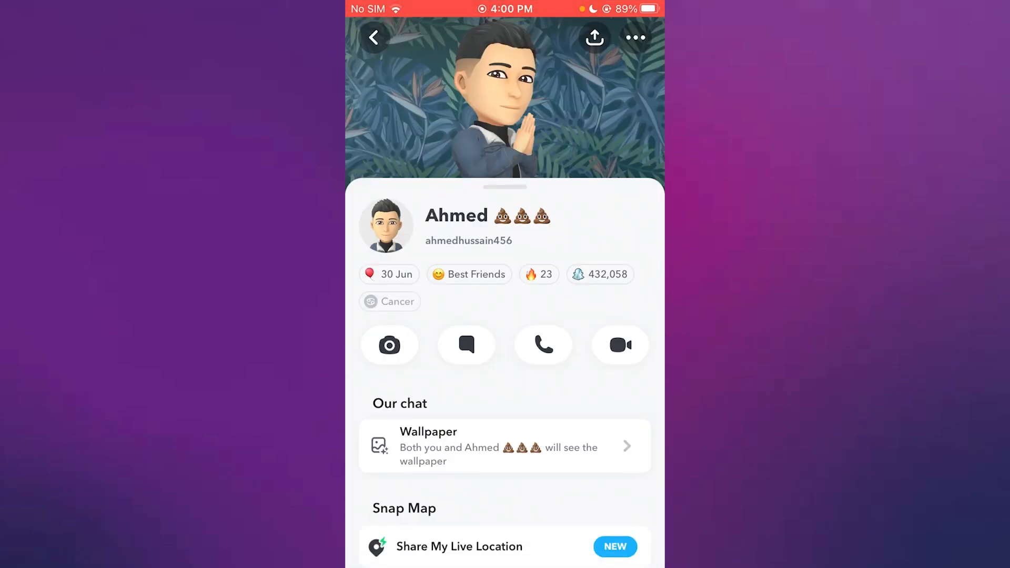
{"action": "left_click", "coordinate": [373, 37]}
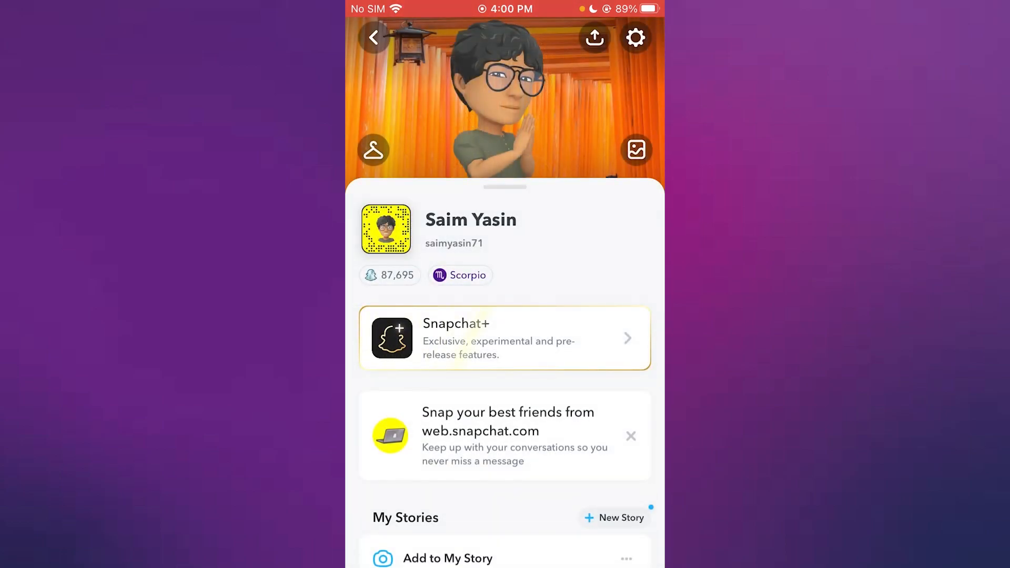
- Open Settings and scroll down to the Support section's I Need Help
{"action": "left_click", "coordinate": [634, 37]}
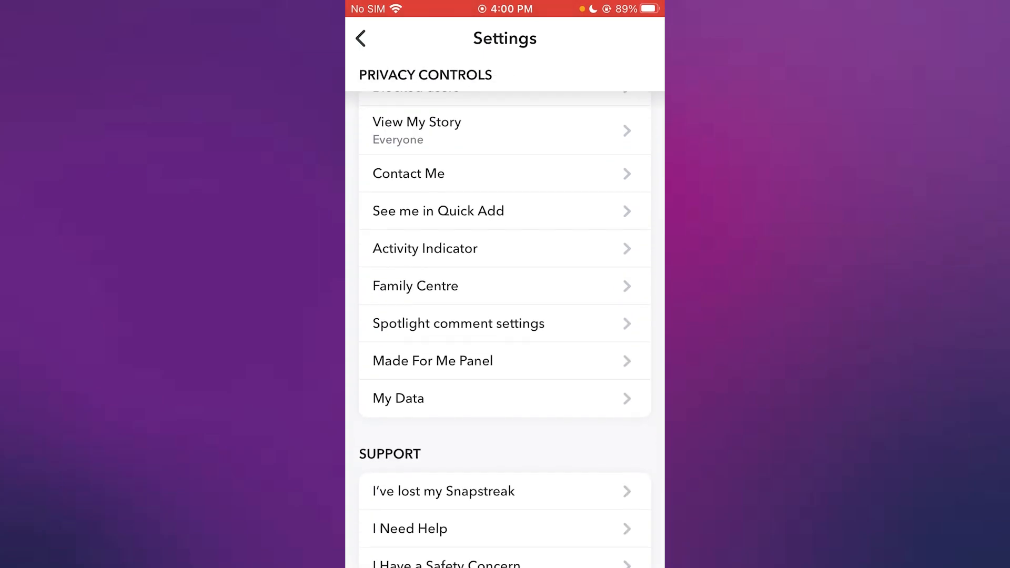
{"action": "scroll", "scroll_direction": "down", "scroll_amount": 3}
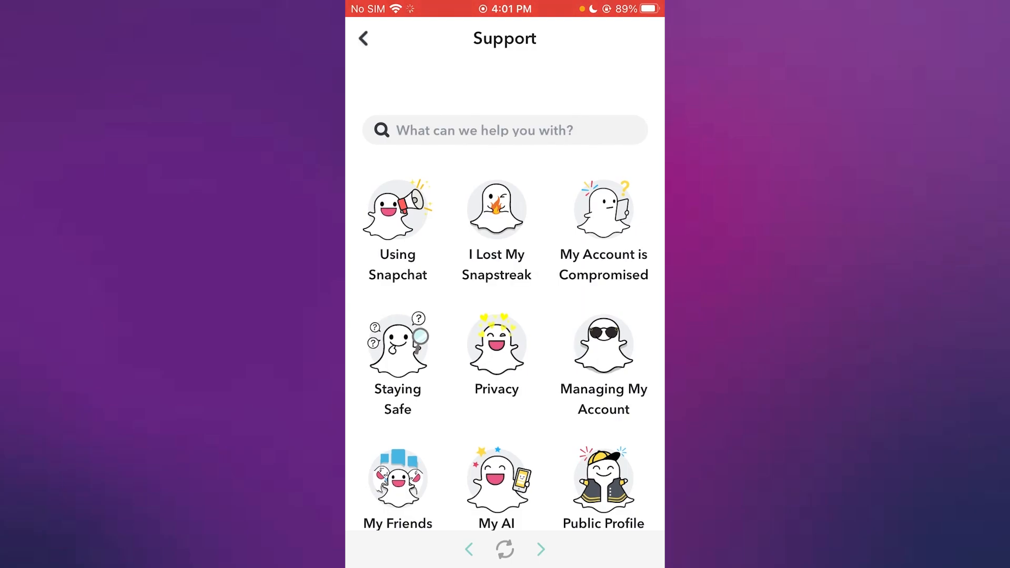
- Scroll the Support page and open Contact Us
{"action": "scroll", "scroll_direction": "up", "scroll_amount": 3}
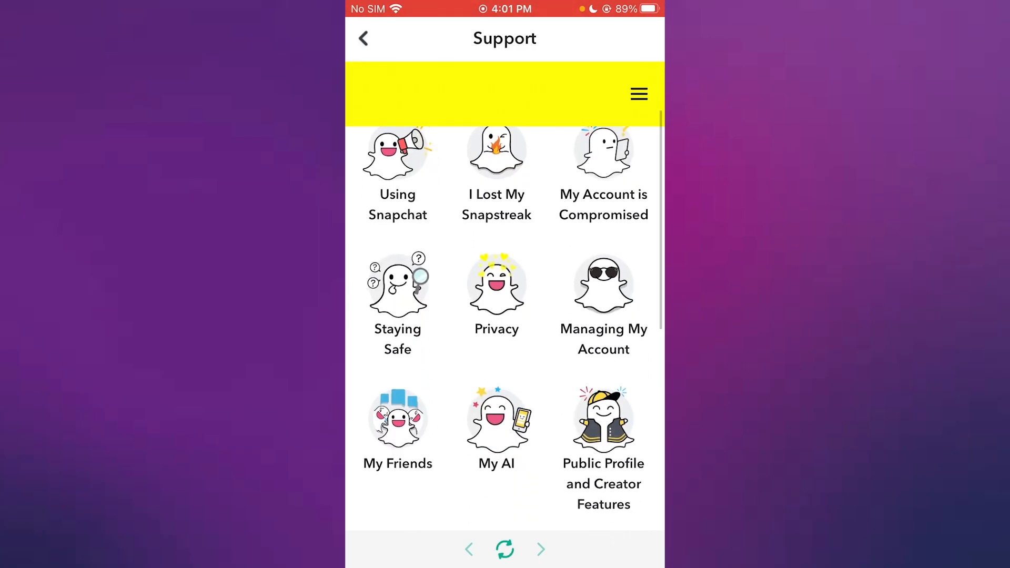
{"action": "scroll", "scroll_direction": "down", "scroll_amount": 3}
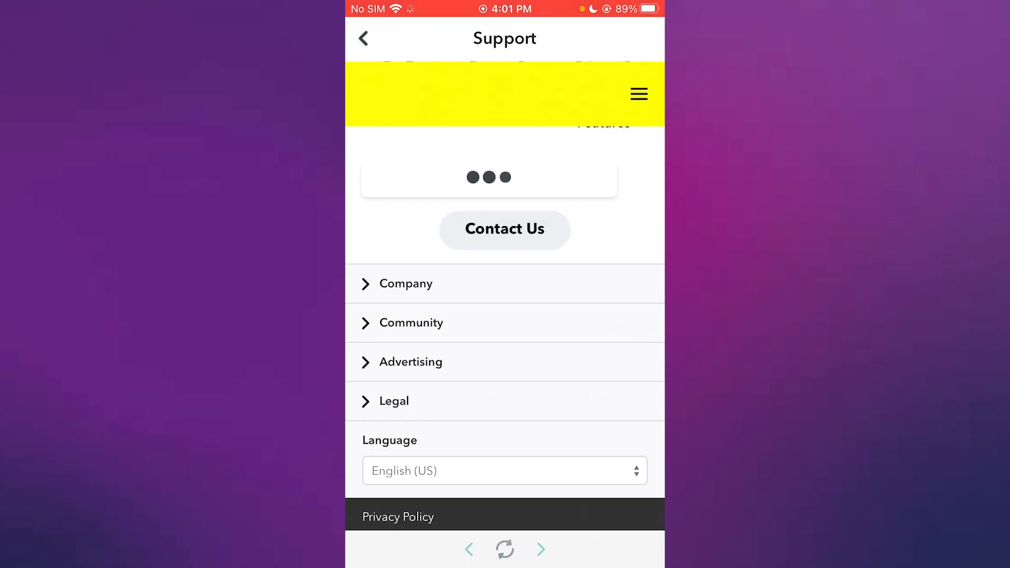
{"action": "left_click", "coordinate": [504, 229]}
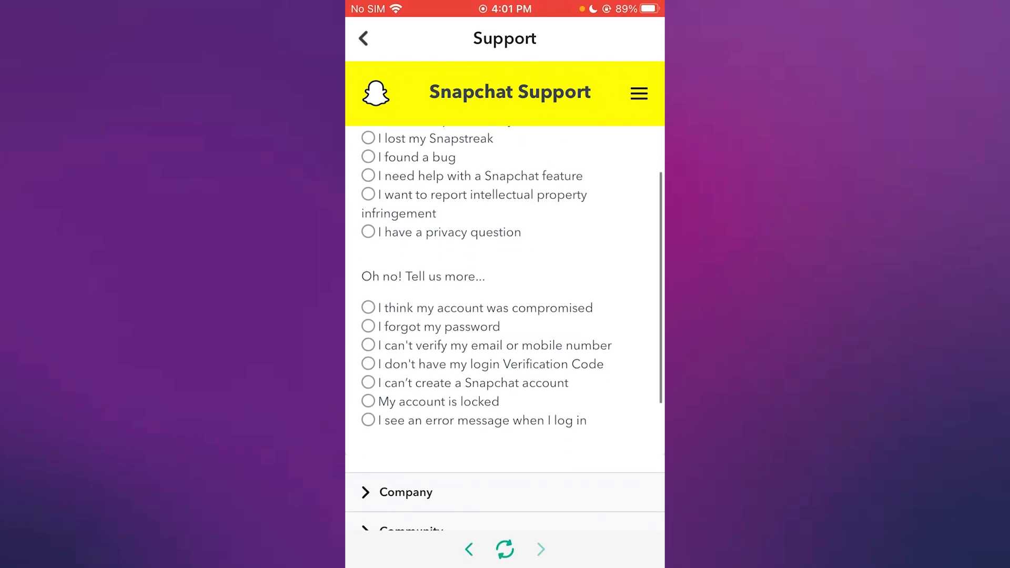
- Scroll the contact options to the 'I don't have my login Verification Code' answer
{"action": "scroll", "scroll_direction": "up", "scroll_amount": 3}
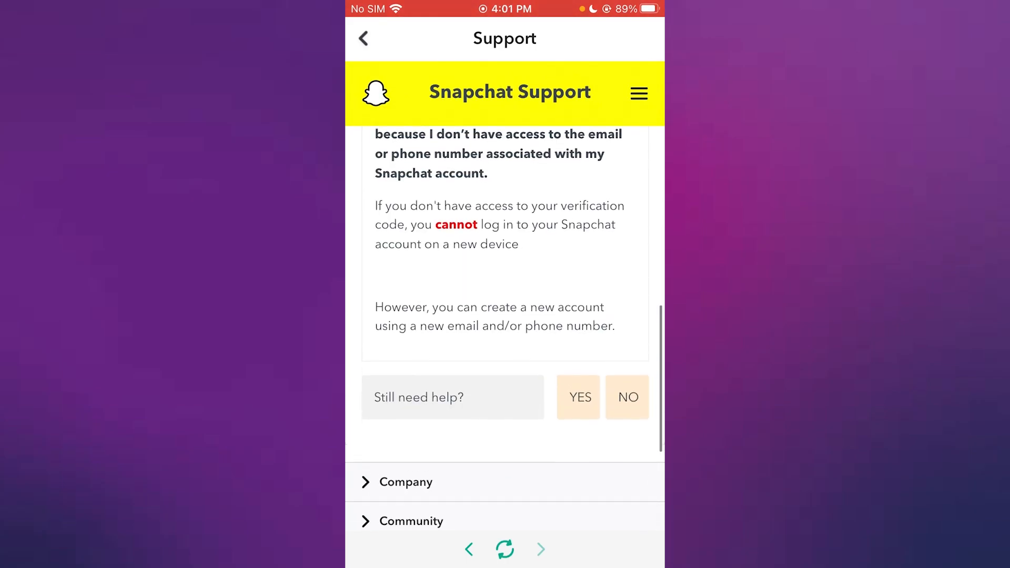
{"action": "scroll", "scroll_direction": "up", "scroll_amount": 3}
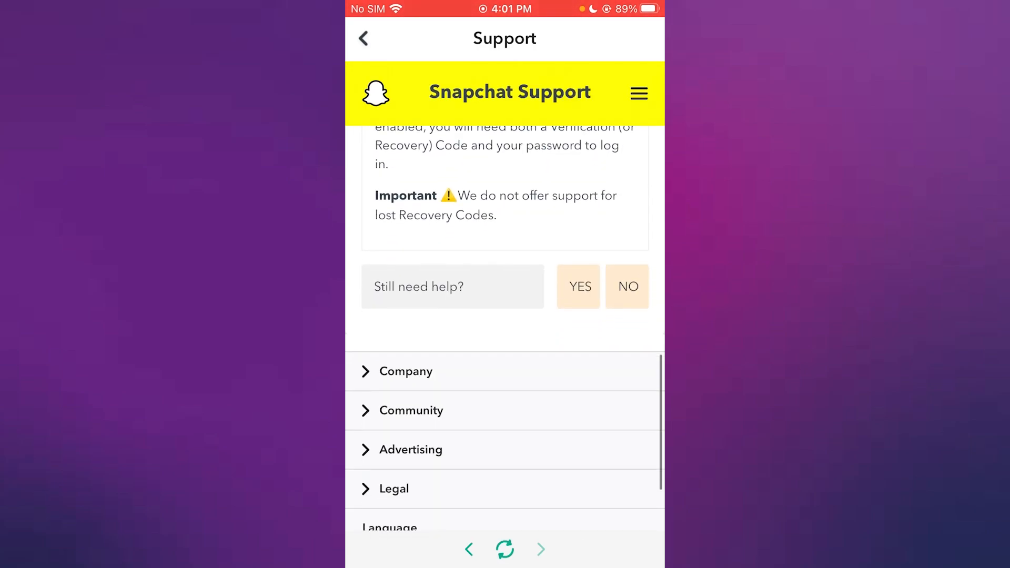
- Answer YES to 'Still need help?' for the contact form, then return home
{"action": "left_click", "coordinate": [578, 287]}
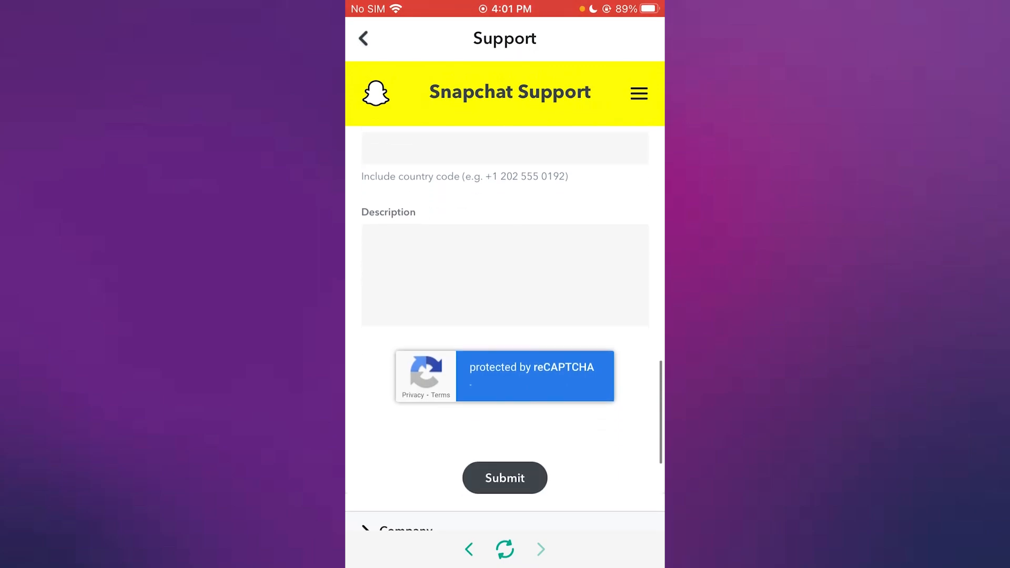
{"action": "left_click", "coordinate": [504, 275]}
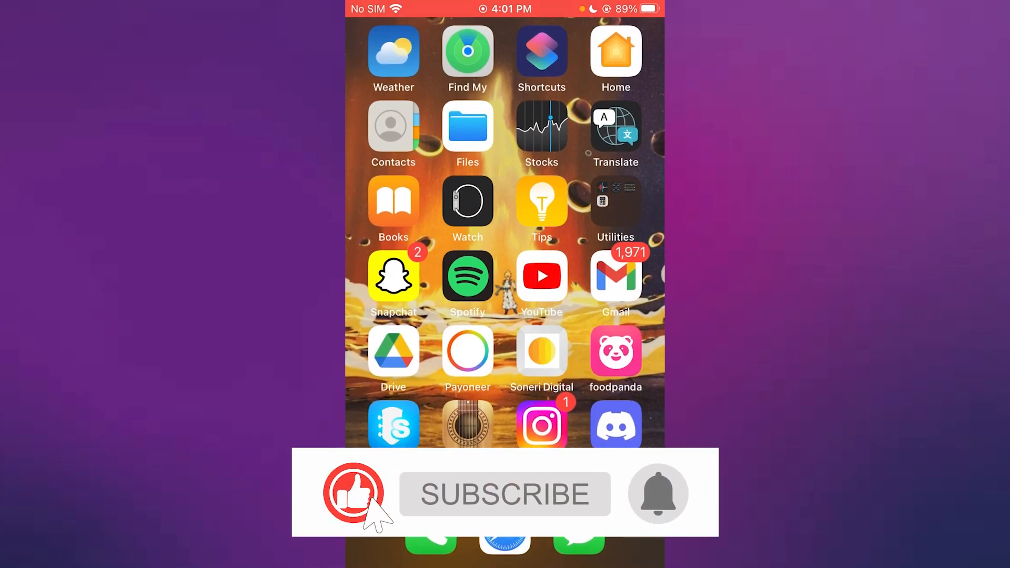
{"action": "left_click", "coordinate": [505, 493]}
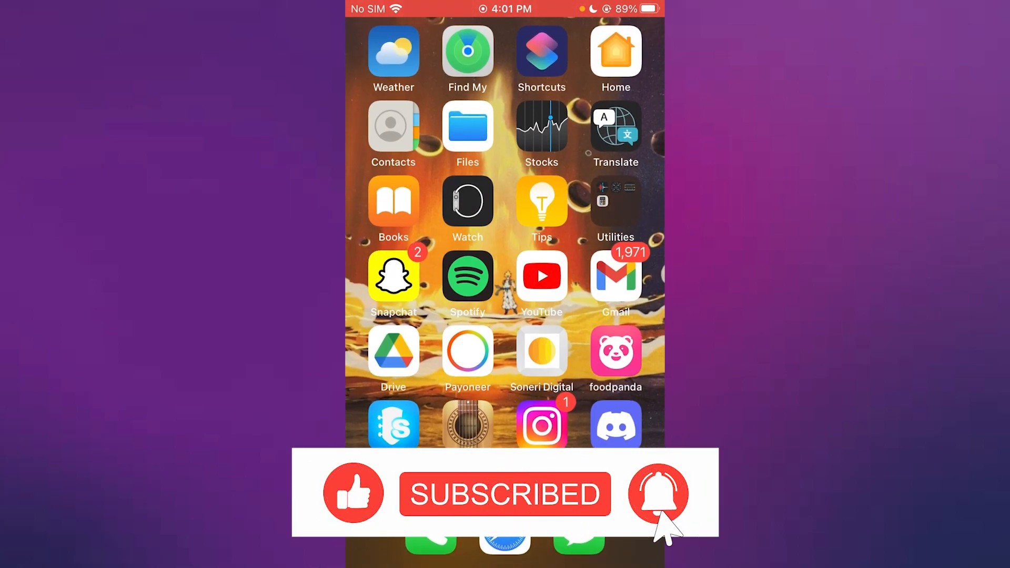